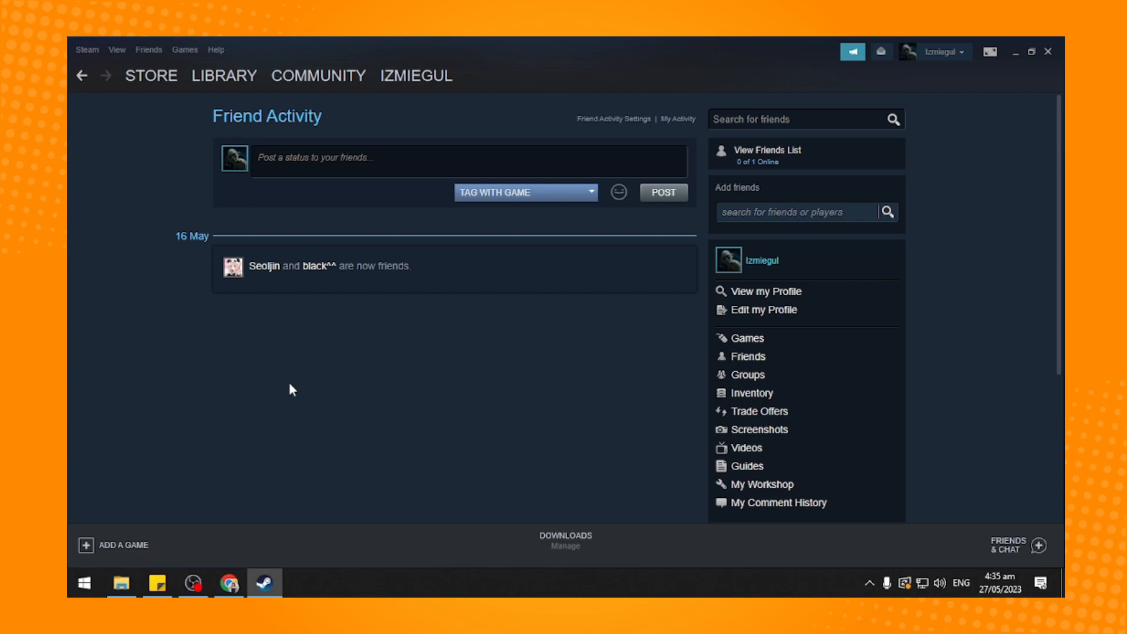
{"action": "mouse_move", "coordinate": [575, 370]}
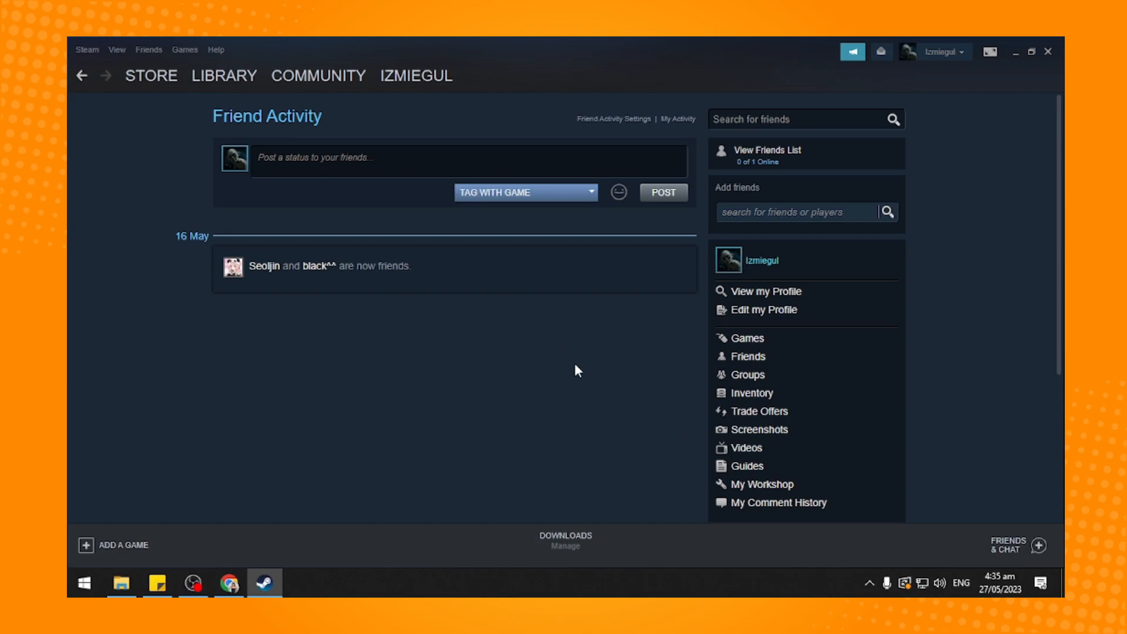
{"action": "mouse_move", "coordinate": [550, 216]}
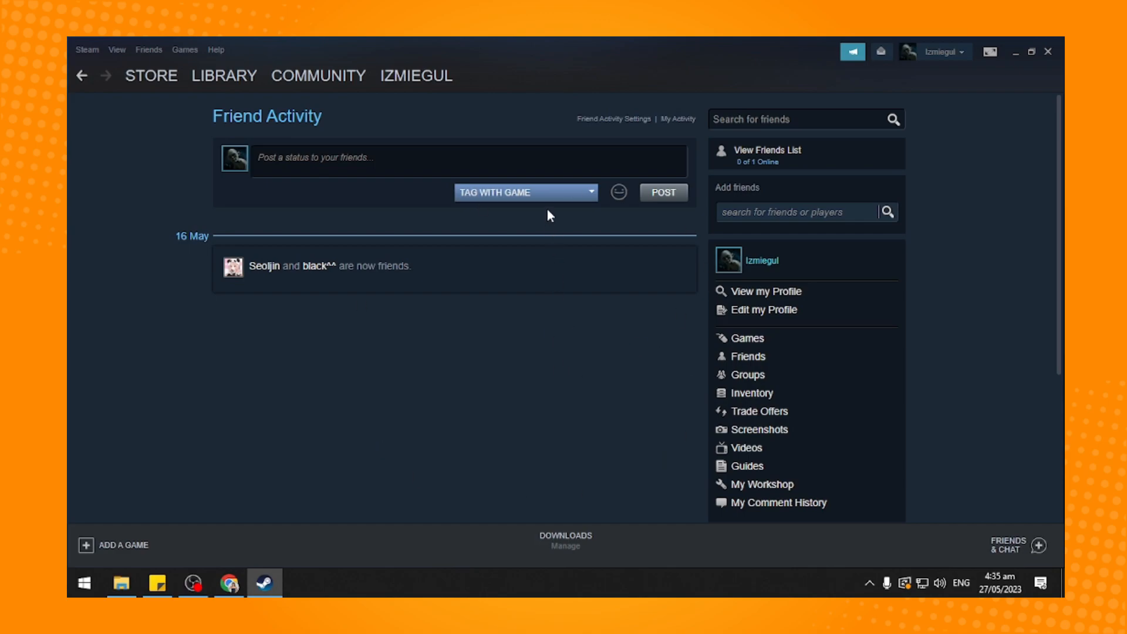
{"action": "mouse_move", "coordinate": [446, 177]}
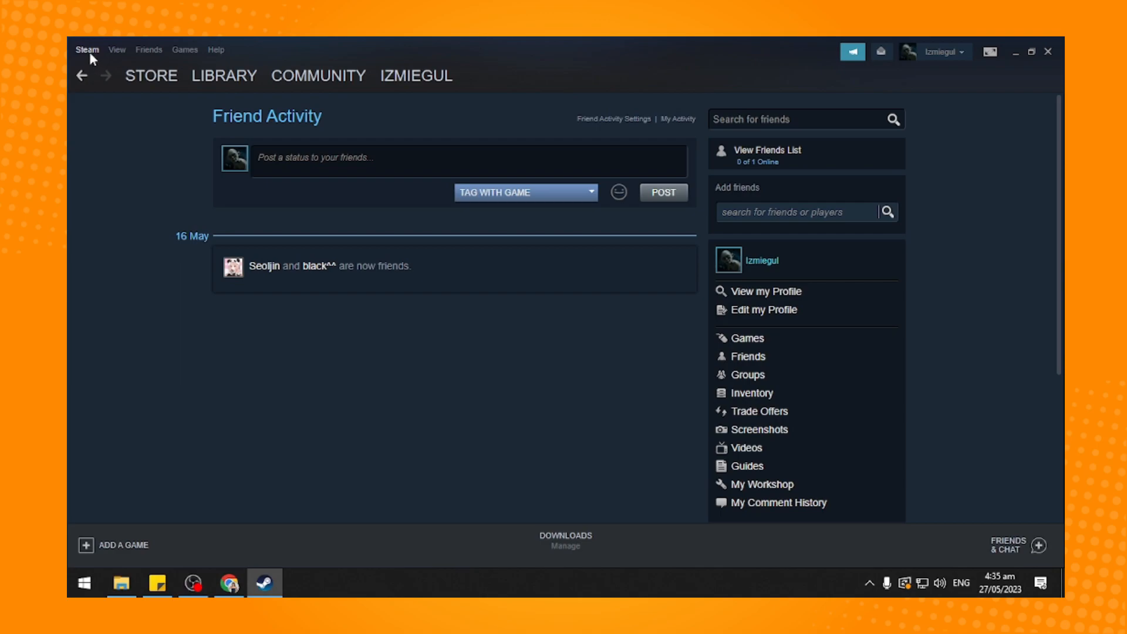
{"action": "mouse_move", "coordinate": [117, 49]}
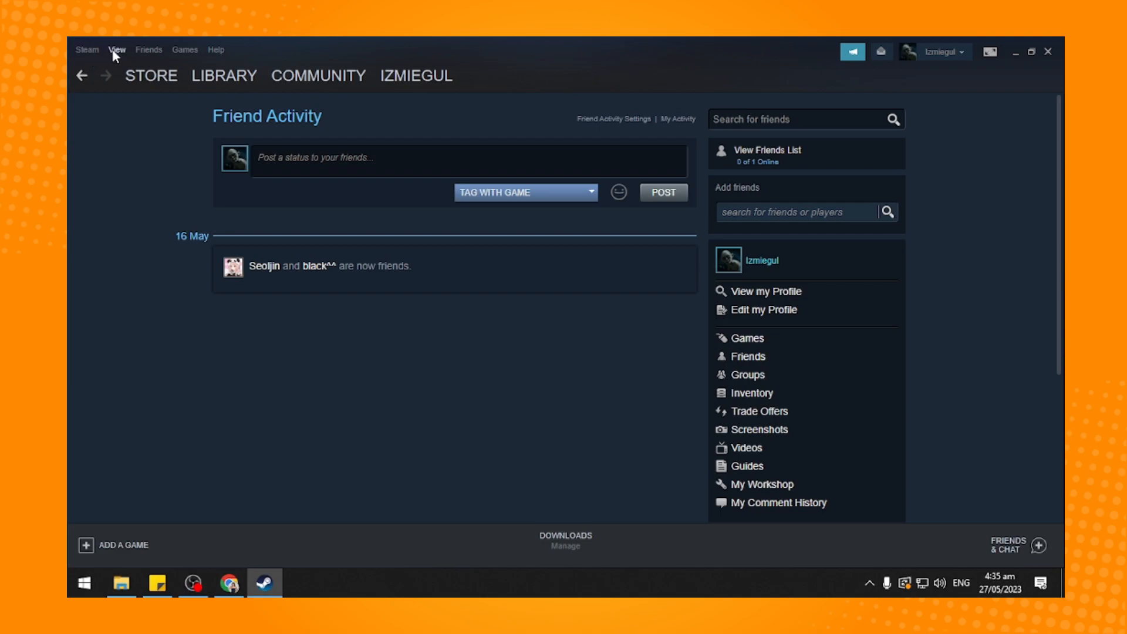
{"action": "mouse_move", "coordinate": [87, 49]}
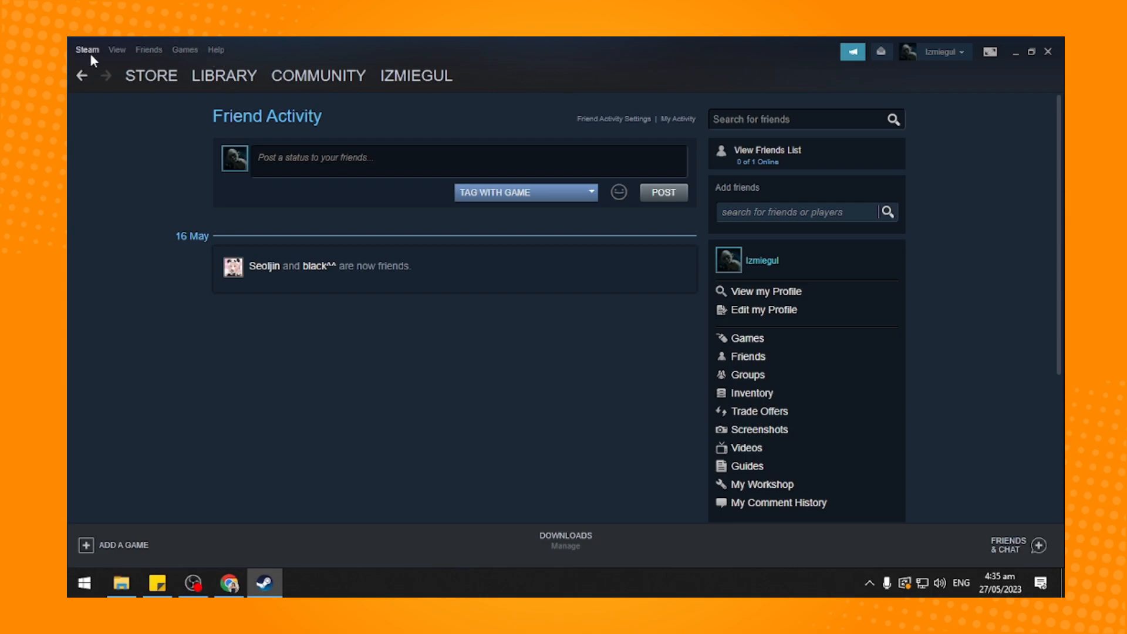
Step: Show the Steam menu with its account, update, backup and settings entries
{"action": "left_click", "coordinate": [87, 49]}
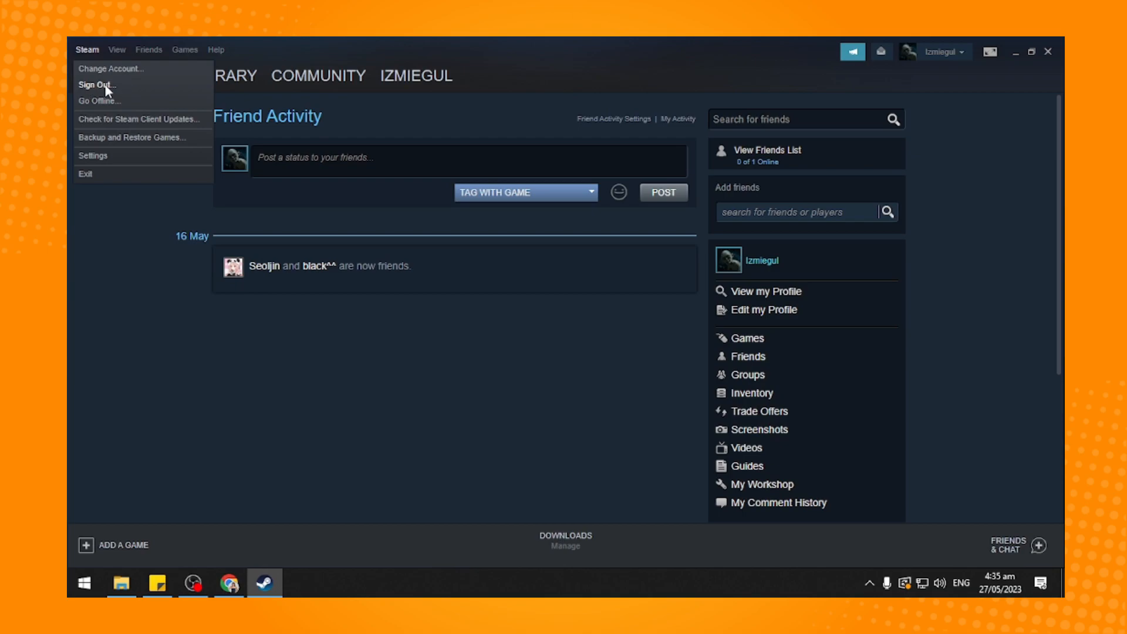
{"action": "mouse_move", "coordinate": [132, 132]}
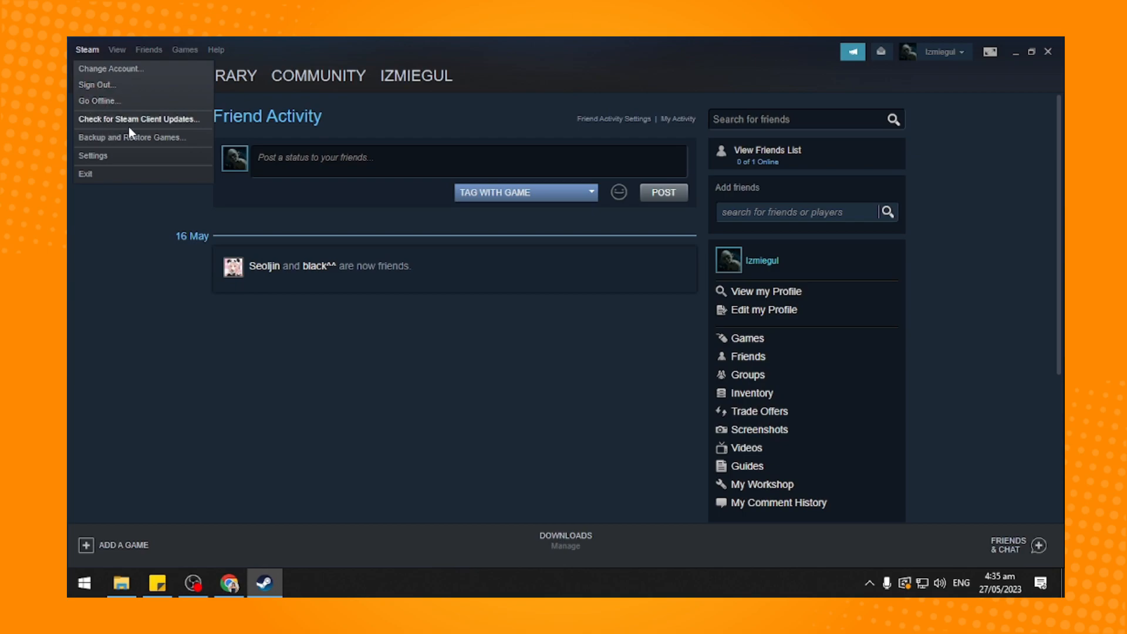
{"action": "mouse_move", "coordinate": [111, 149]}
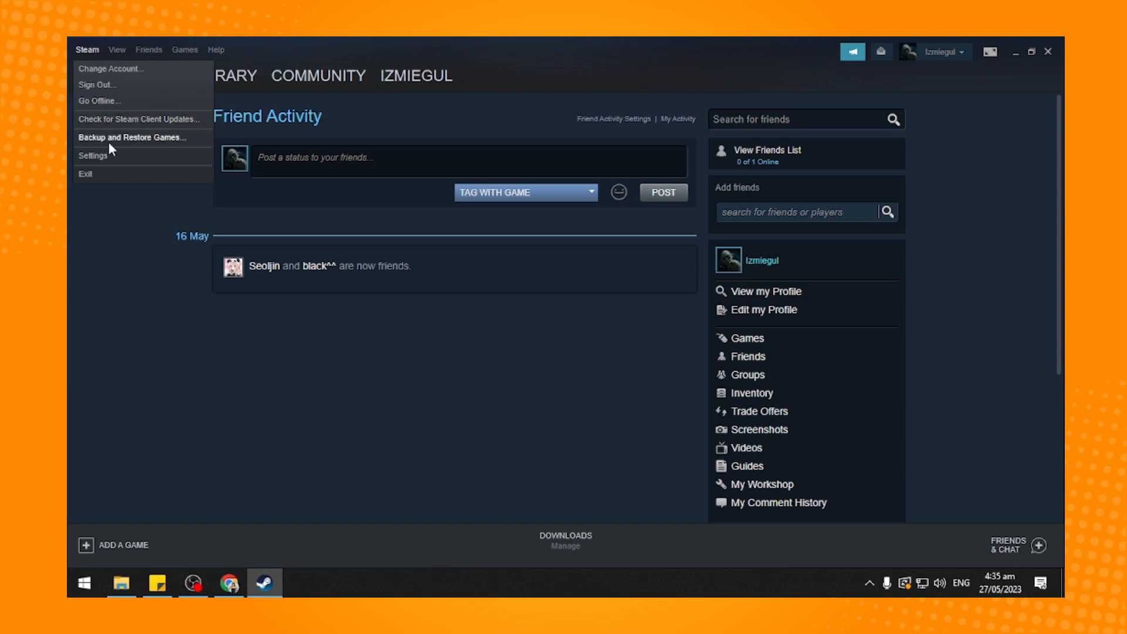
{"action": "mouse_move", "coordinate": [116, 149]}
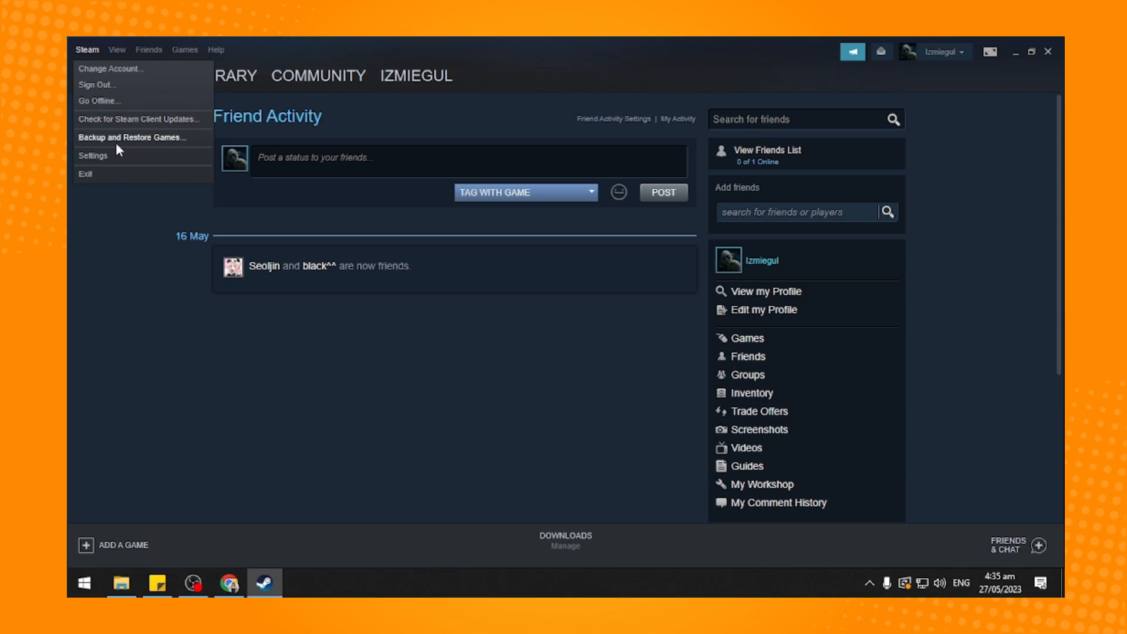
{"action": "mouse_move", "coordinate": [143, 137]}
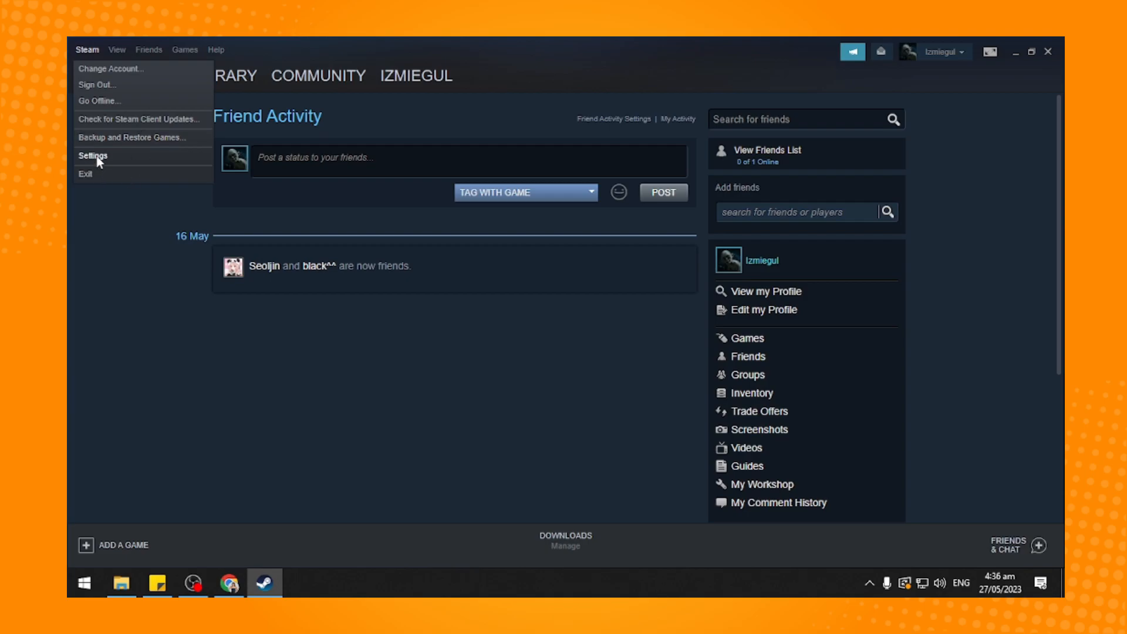
{"action": "left_click", "coordinate": [92, 155]}
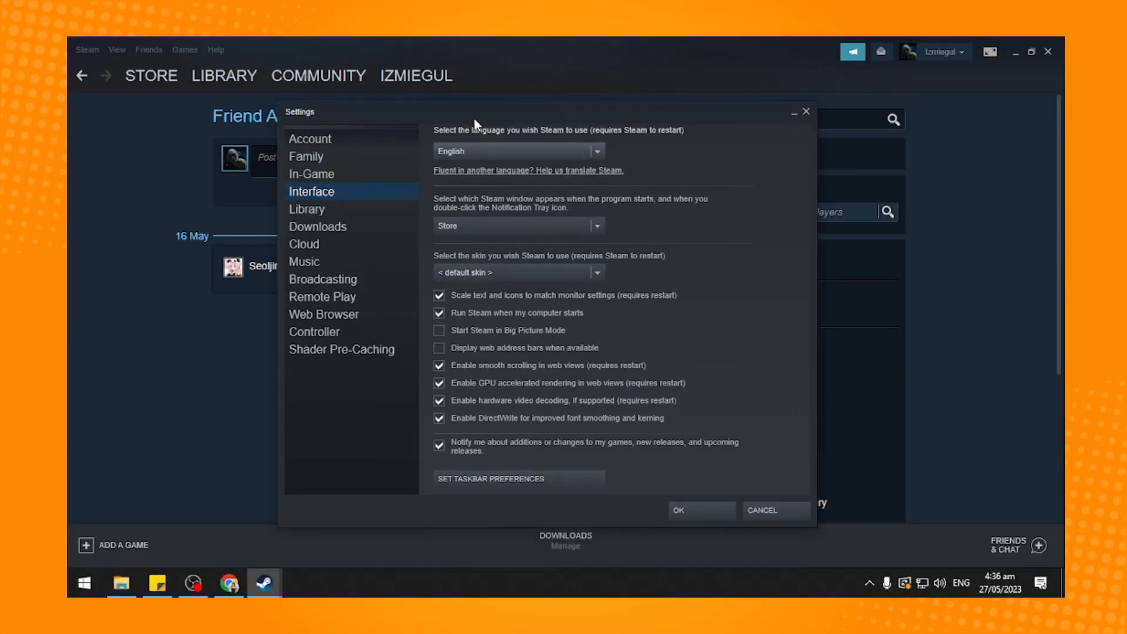
{"action": "mouse_move", "coordinate": [316, 152]}
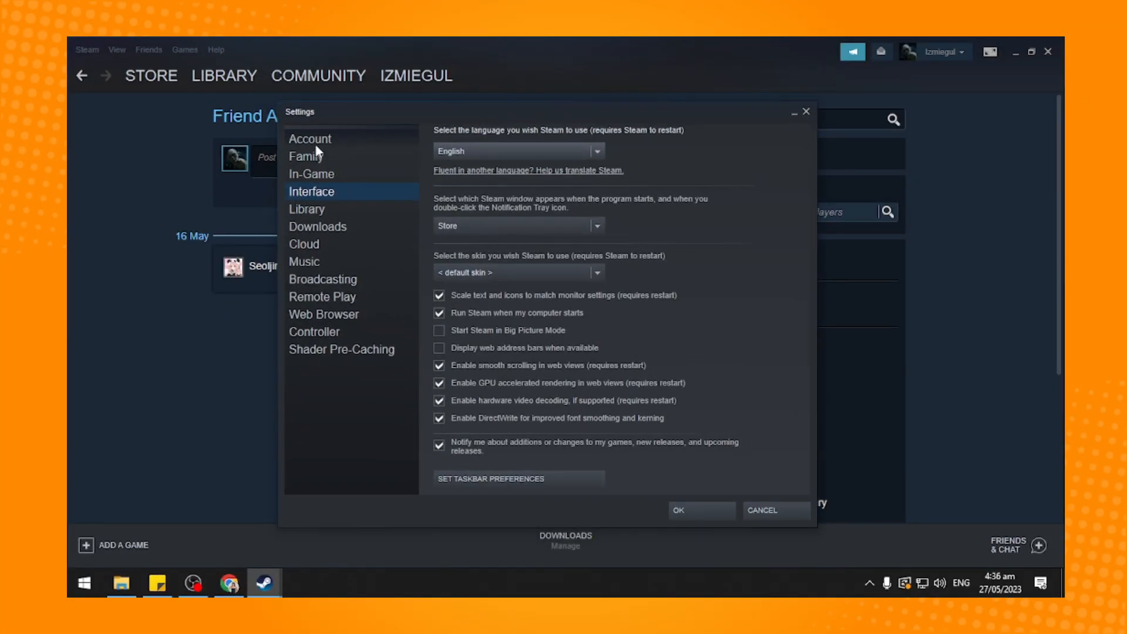
{"action": "left_click", "coordinate": [310, 138]}
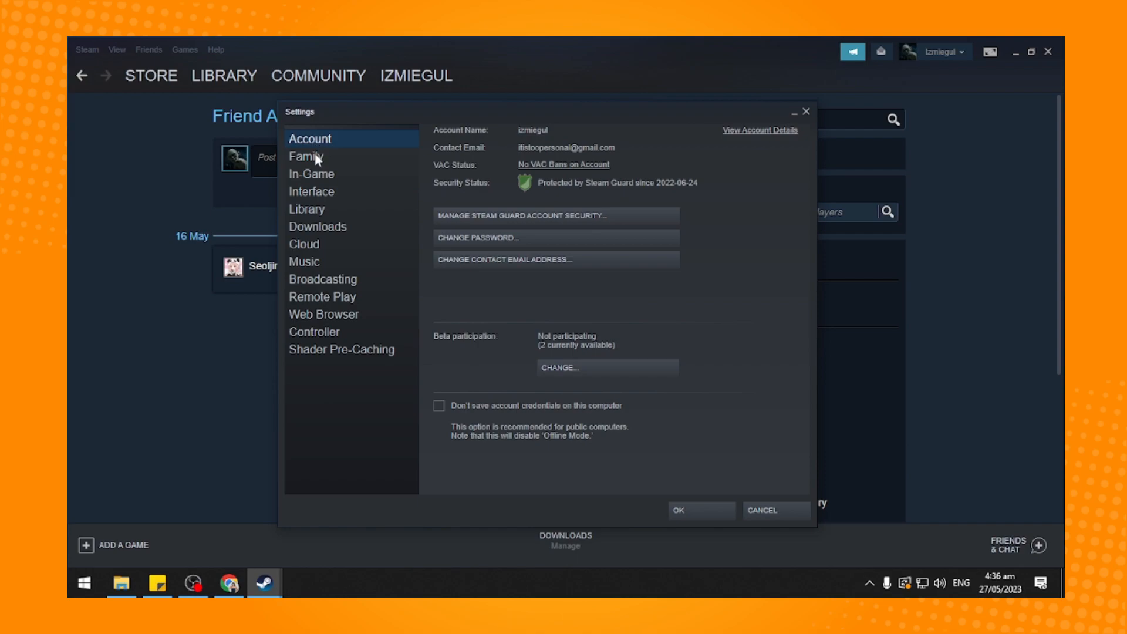
{"action": "mouse_move", "coordinate": [312, 199]}
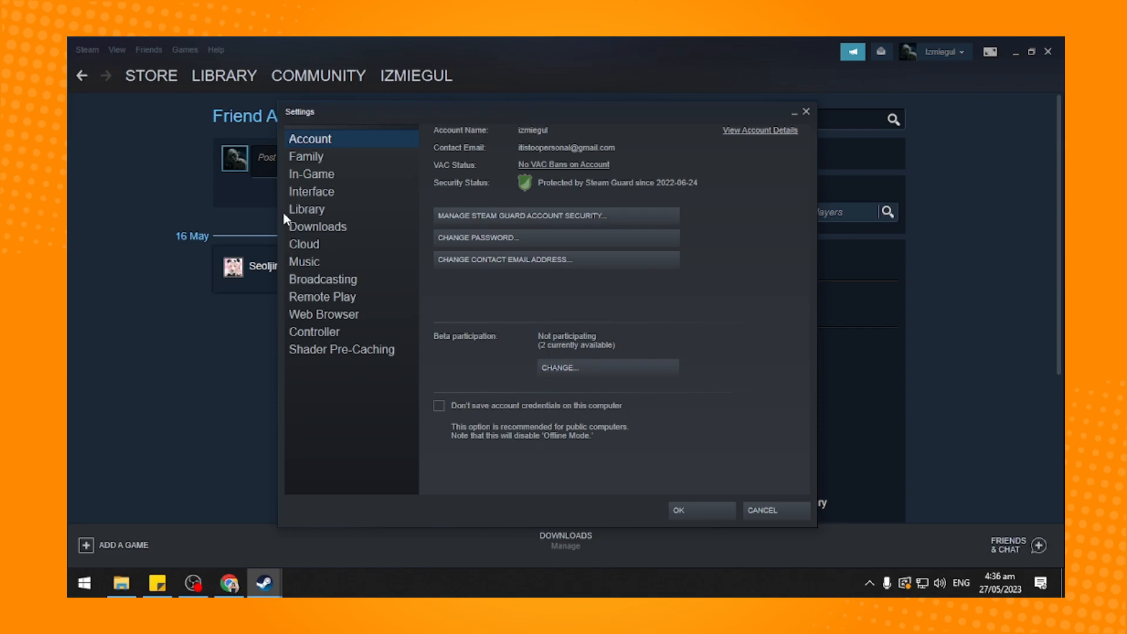
{"action": "left_click", "coordinate": [311, 192]}
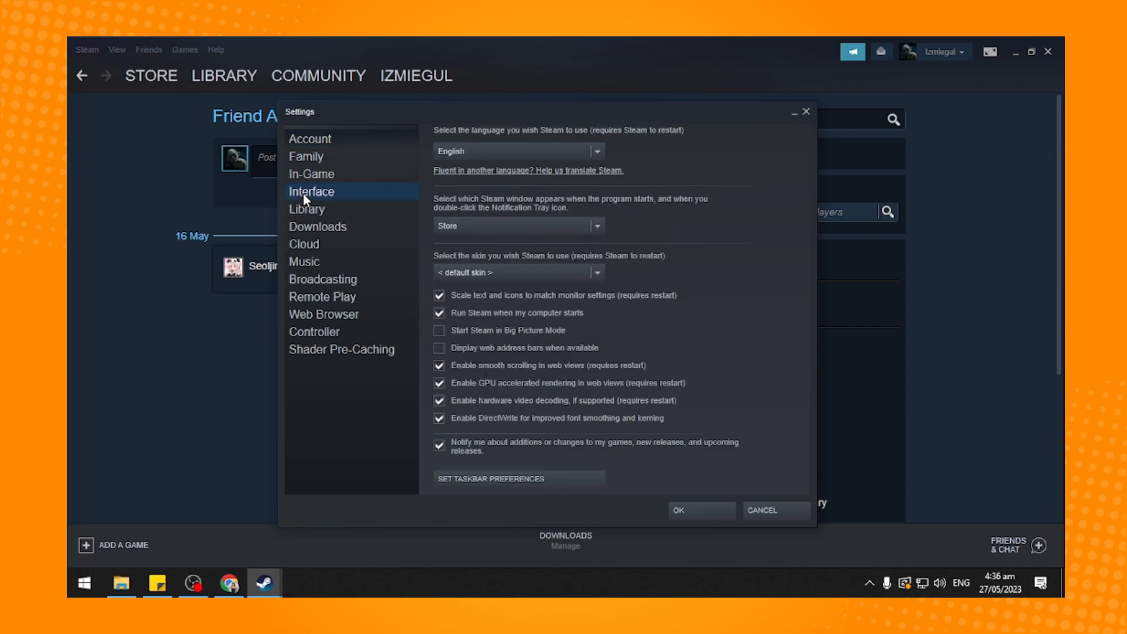
{"action": "mouse_move", "coordinate": [309, 196]}
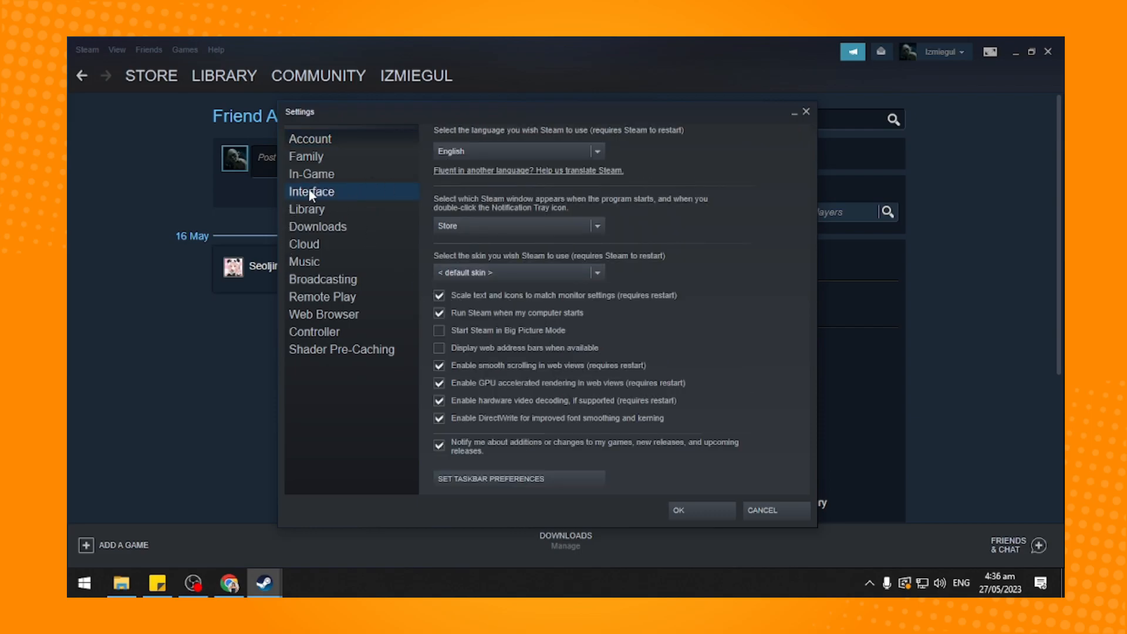
{"action": "mouse_move", "coordinate": [482, 196]}
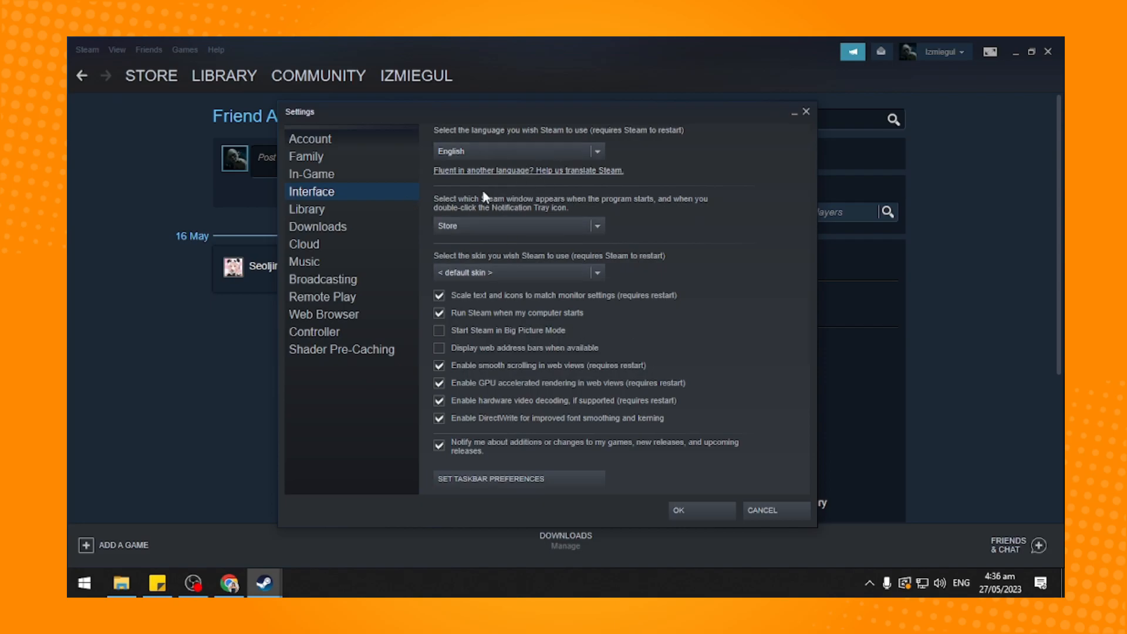
{"action": "mouse_move", "coordinate": [459, 136]}
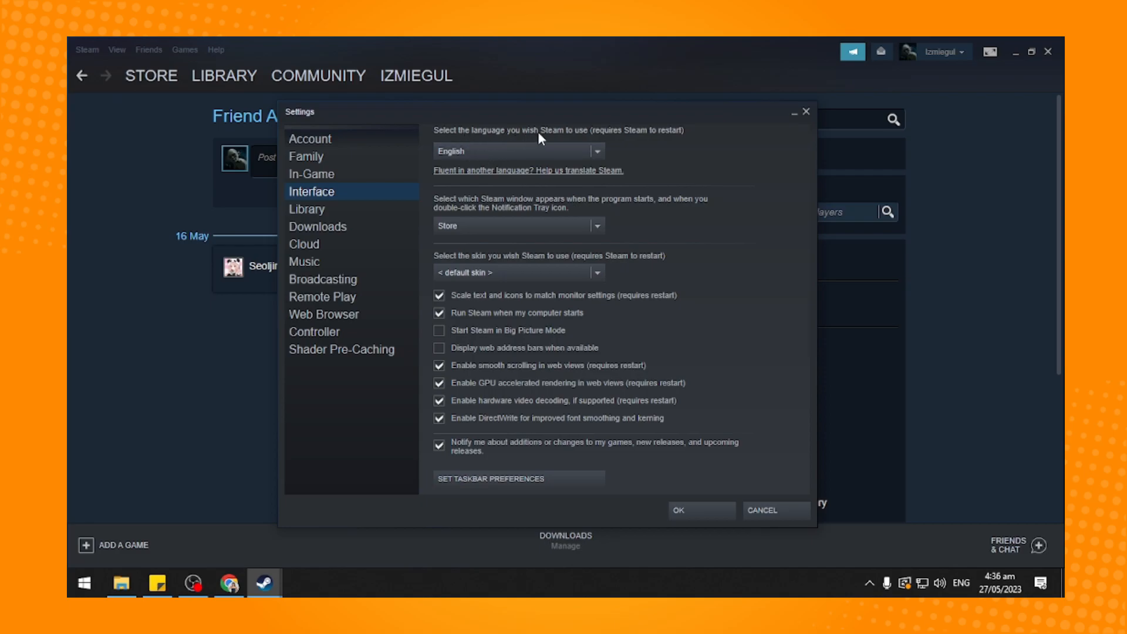
{"action": "mouse_move", "coordinate": [595, 140]}
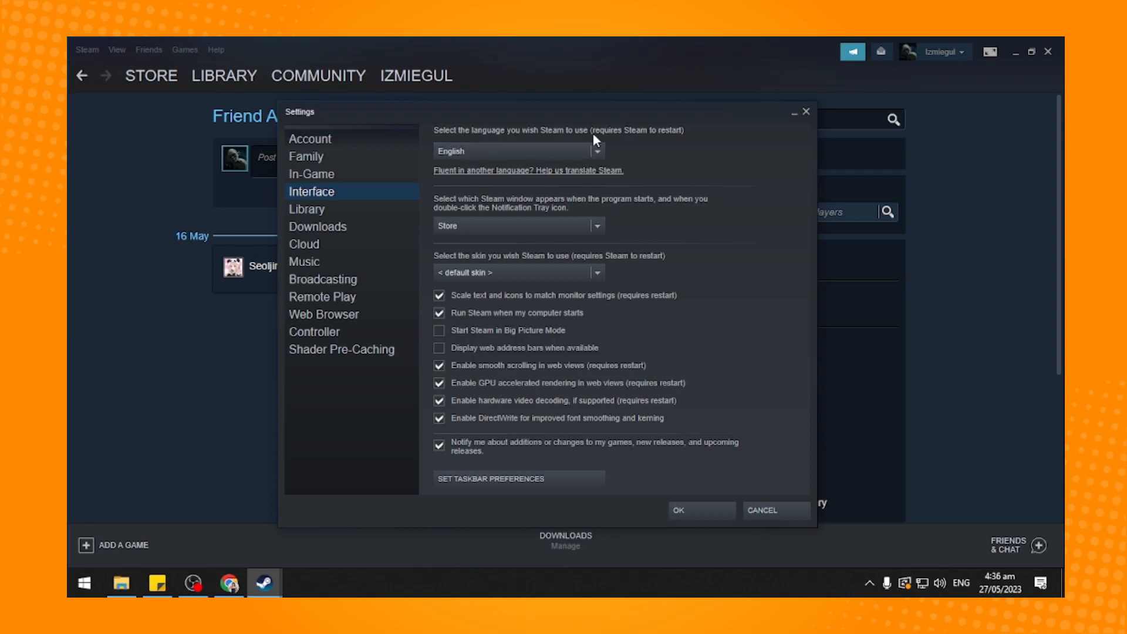
{"action": "mouse_move", "coordinate": [664, 142]}
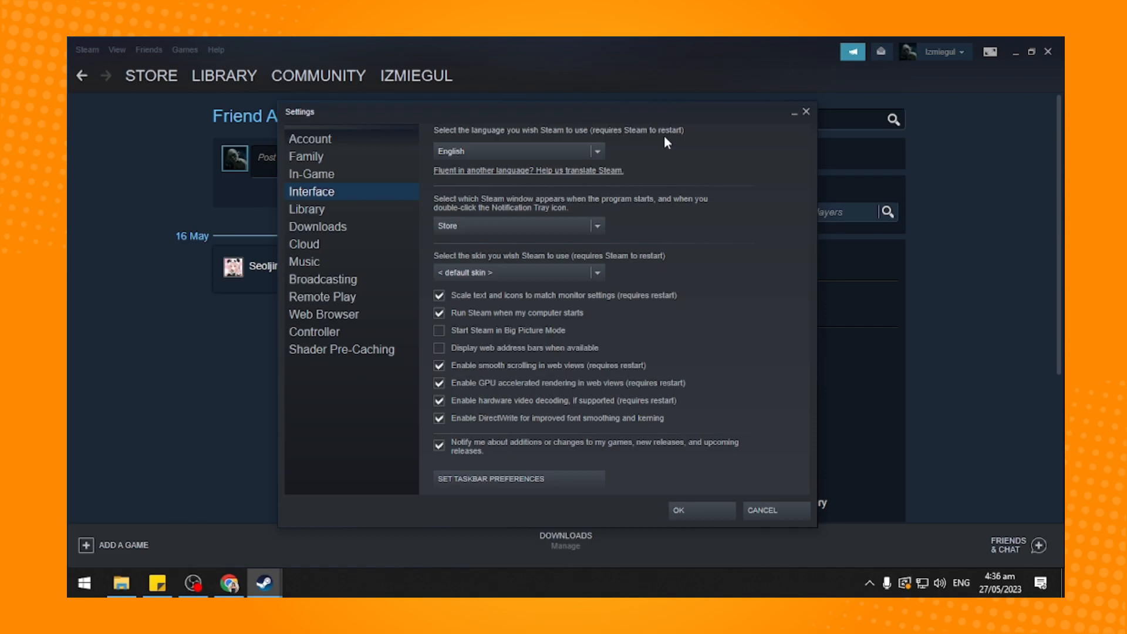
{"action": "mouse_move", "coordinate": [576, 151]}
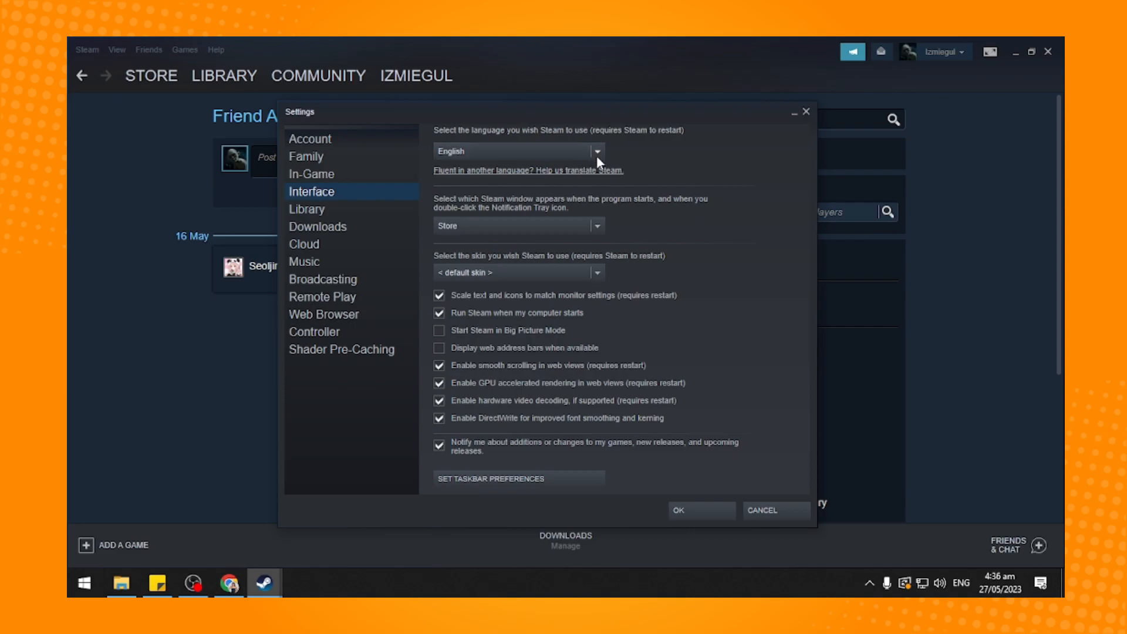
{"action": "mouse_move", "coordinate": [598, 160]}
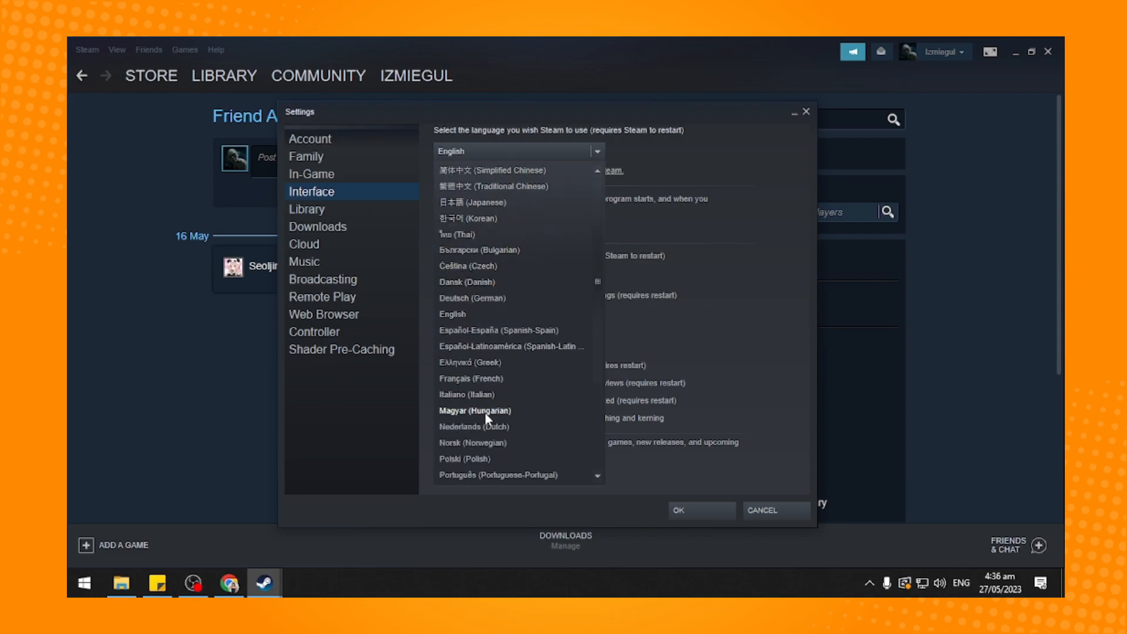
{"action": "mouse_move", "coordinate": [473, 317]}
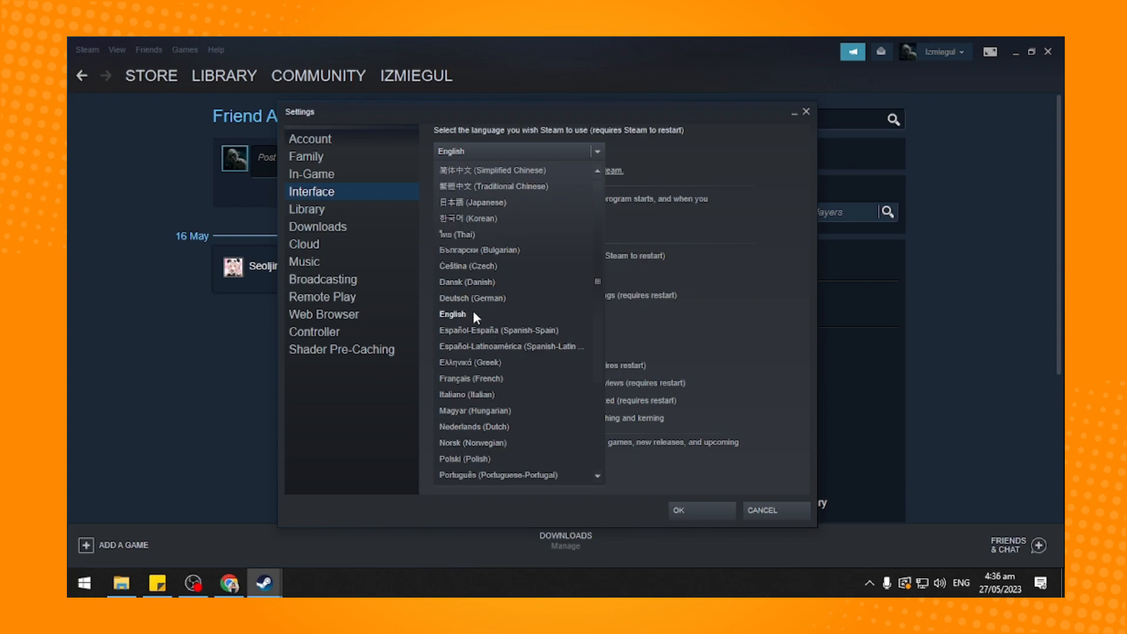
{"action": "mouse_move", "coordinate": [498, 330]}
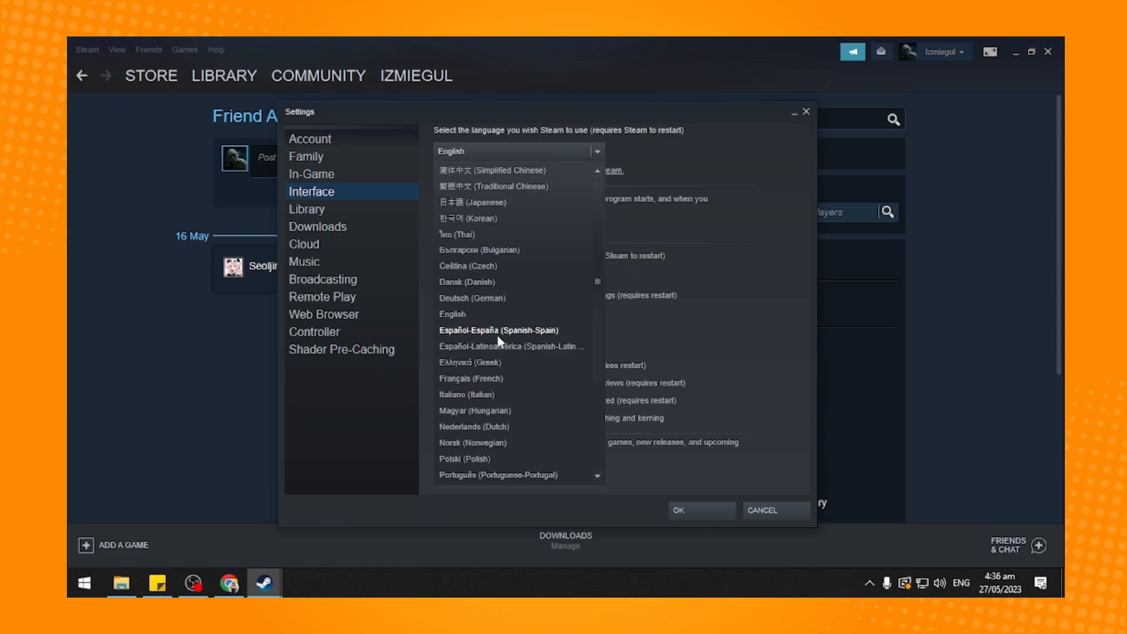
Step: Choose Español-España (Spanish-Spain) from the Interface language list
{"action": "left_click", "coordinate": [498, 330]}
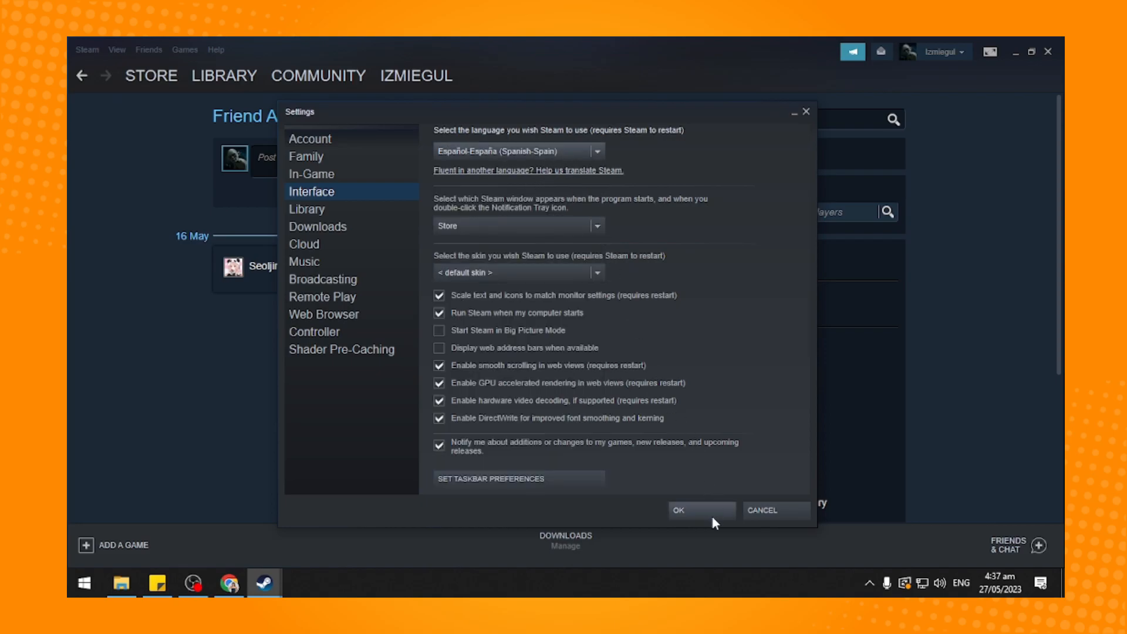
Step: Confirm the Spanish language choice with OK, then cancel the restart-required prompt
{"action": "left_click", "coordinate": [700, 510]}
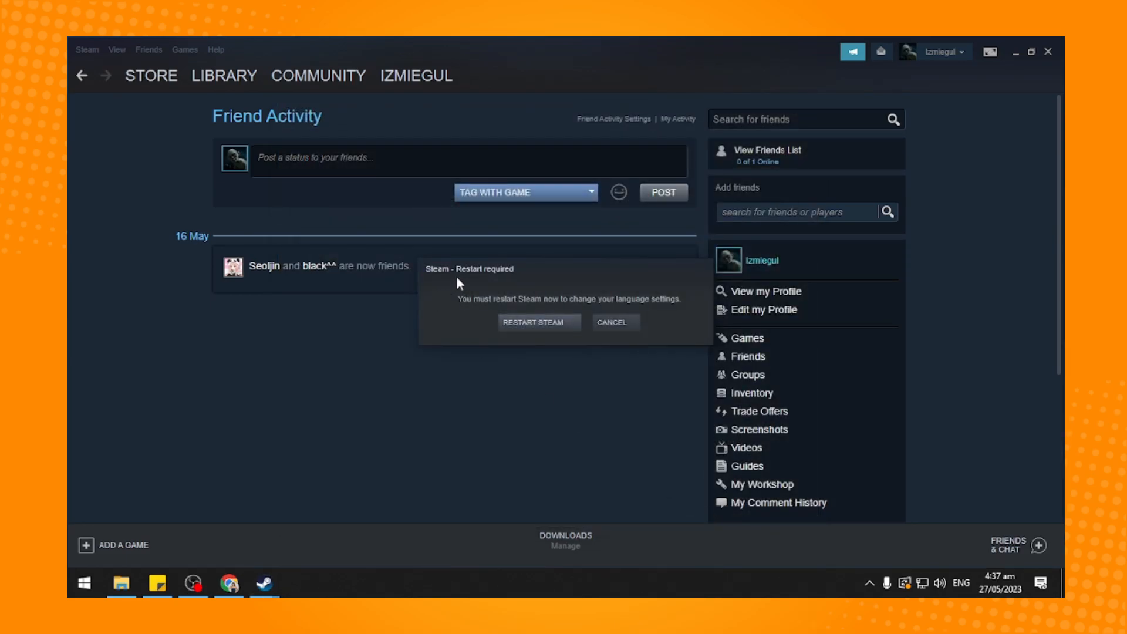
{"action": "mouse_move", "coordinate": [497, 288]}
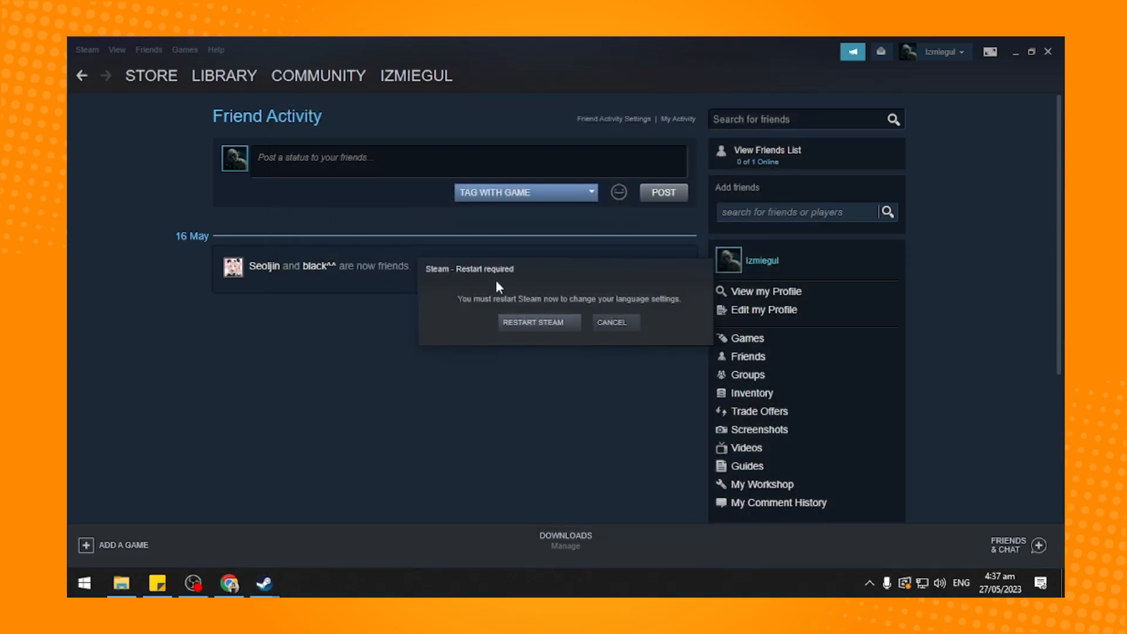
{"action": "mouse_move", "coordinate": [512, 308]}
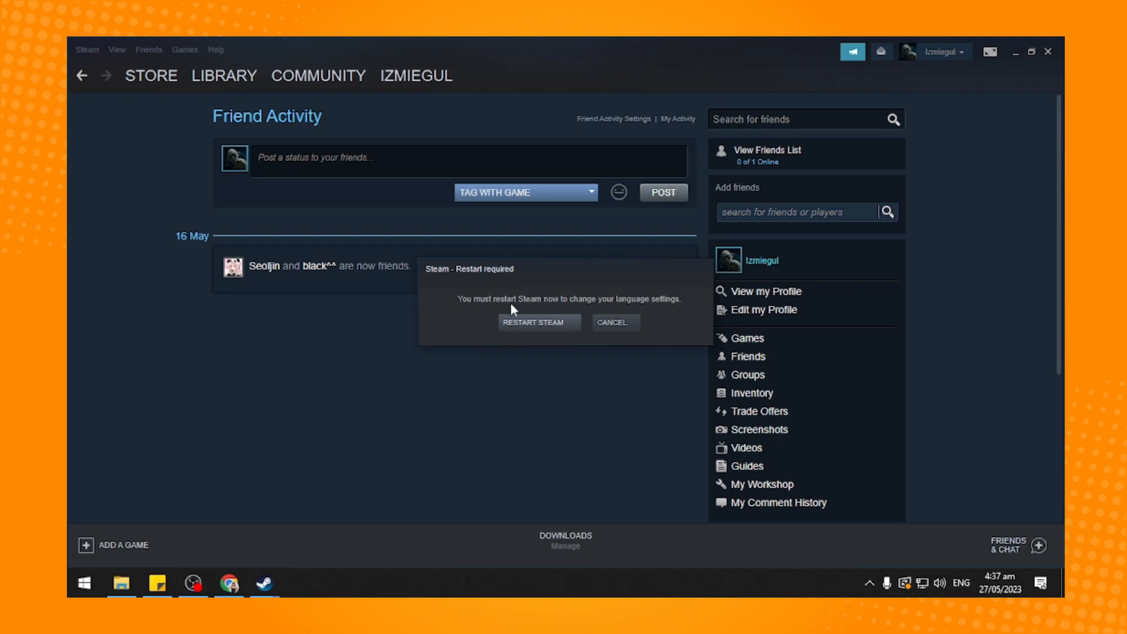
{"action": "mouse_move", "coordinate": [543, 309]}
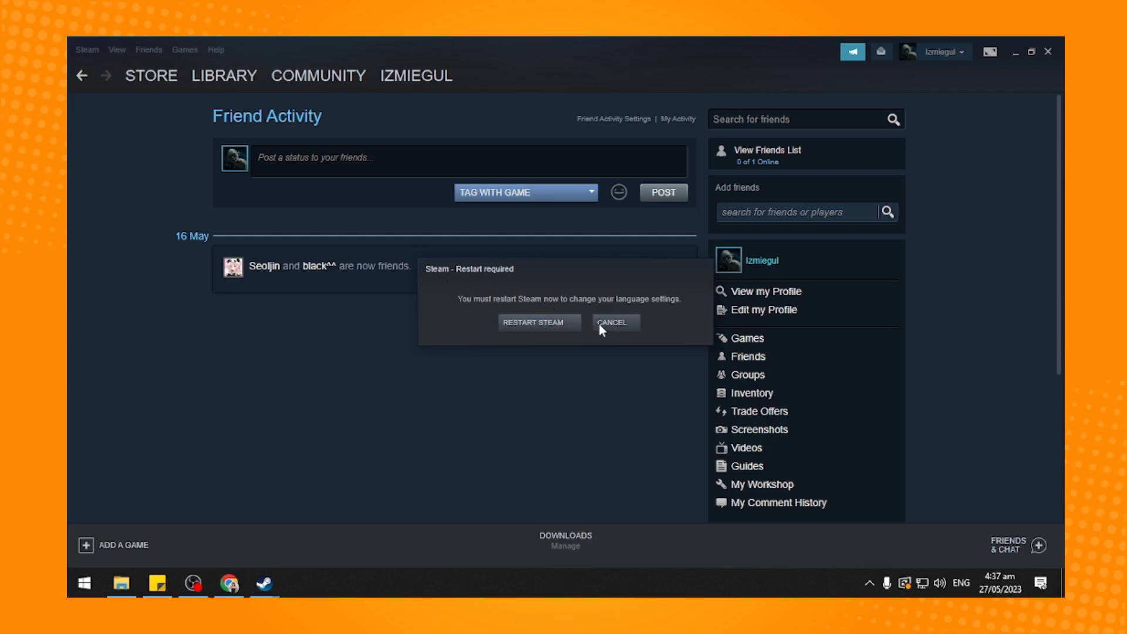
{"action": "mouse_move", "coordinate": [568, 341]}
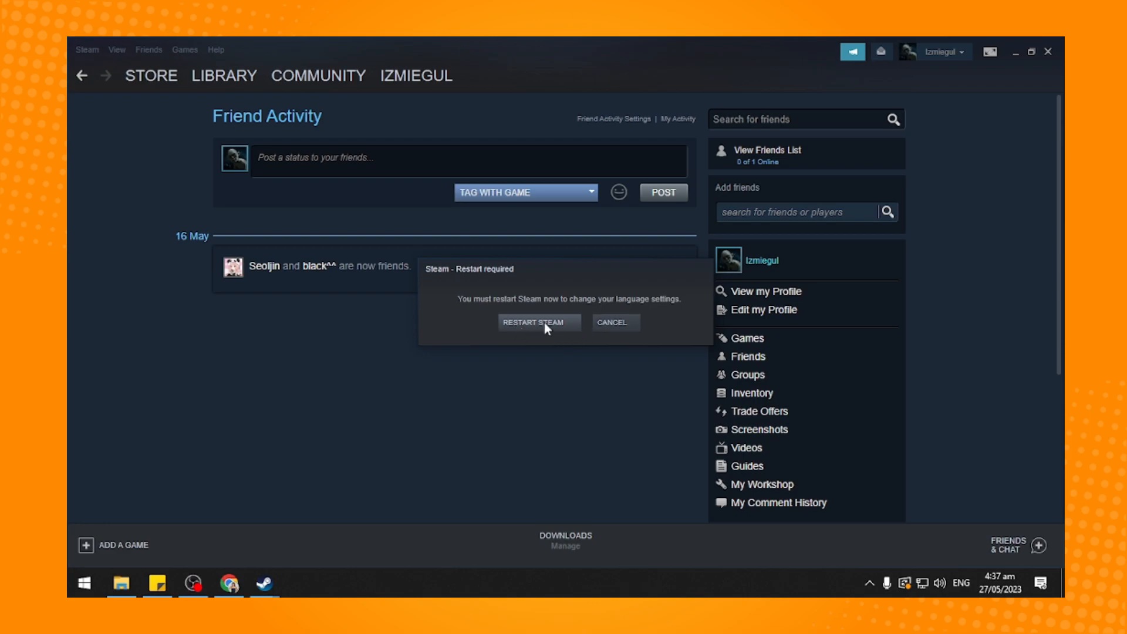
{"action": "mouse_move", "coordinate": [592, 332]}
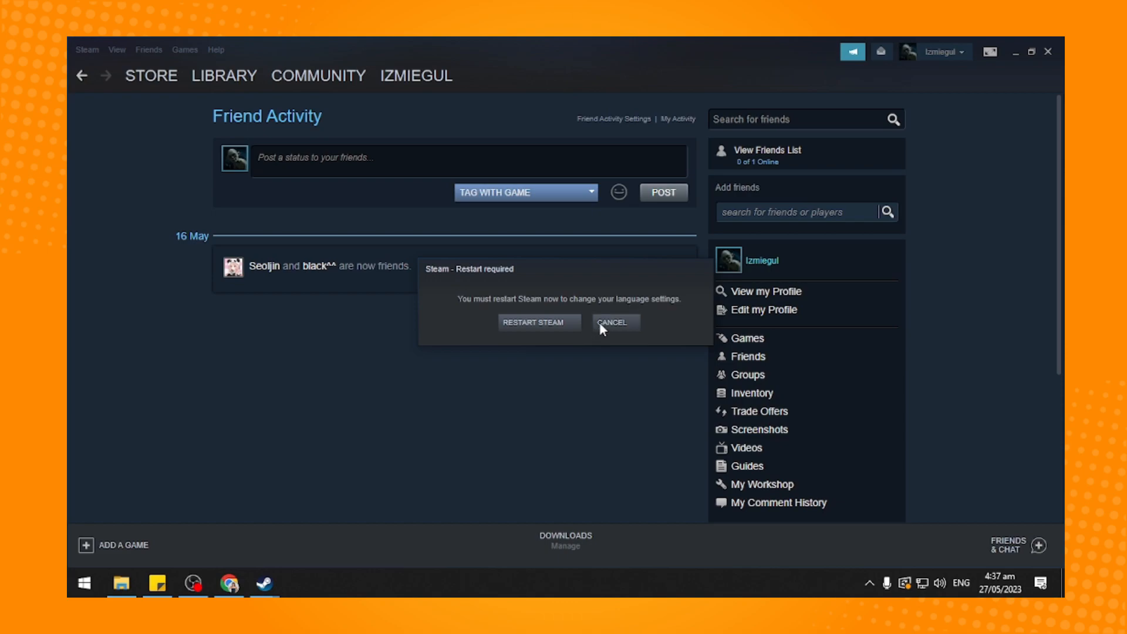
{"action": "left_click", "coordinate": [613, 322]}
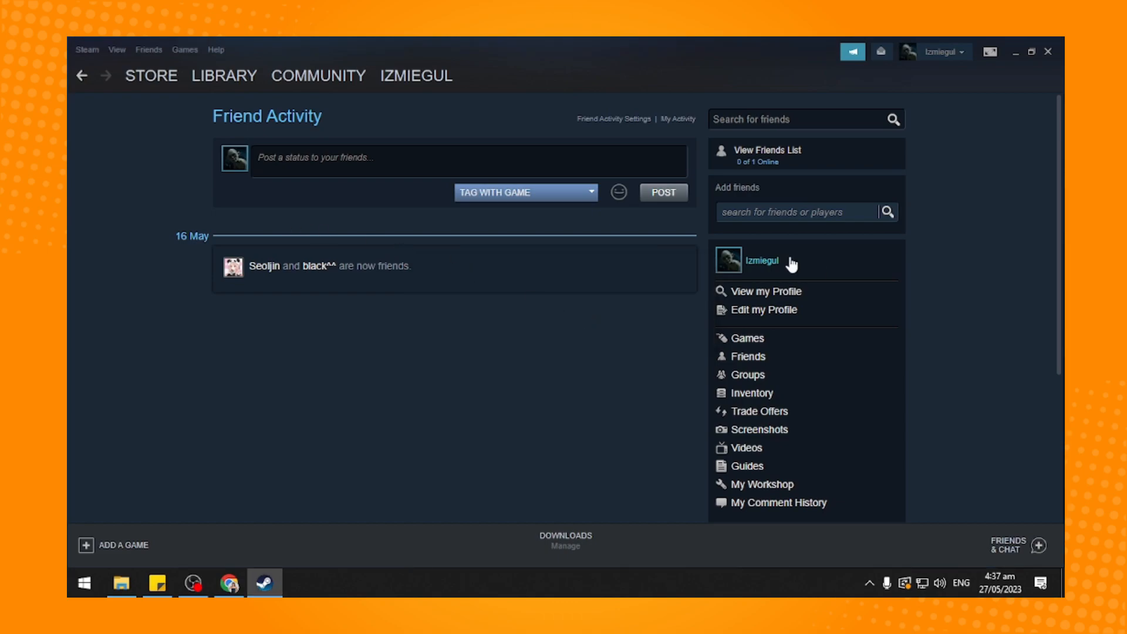